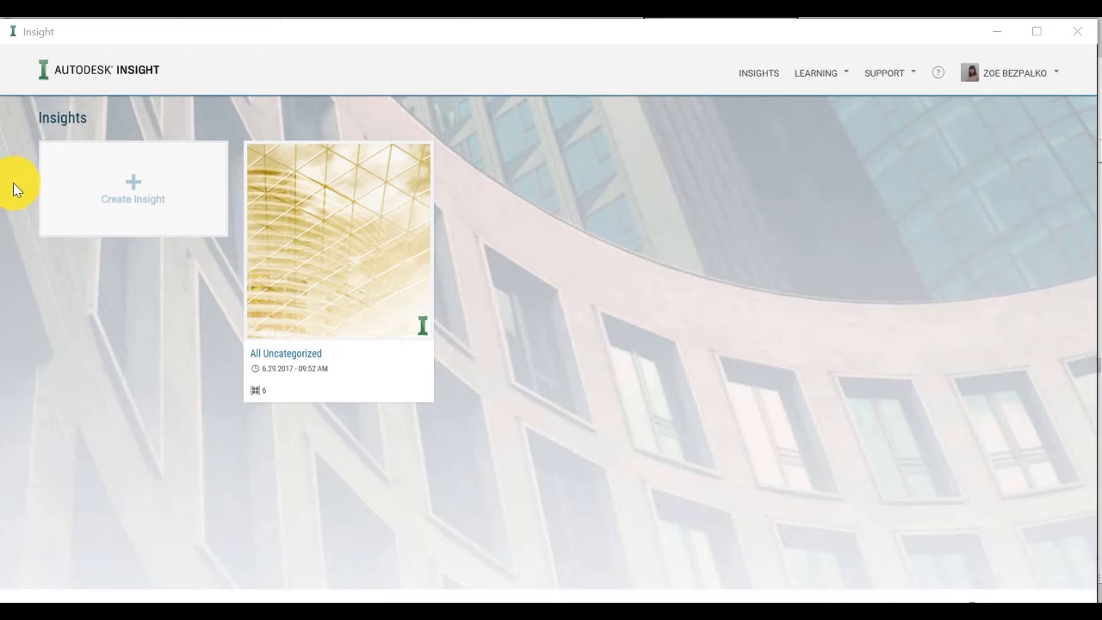
mouse_move(412, 458)
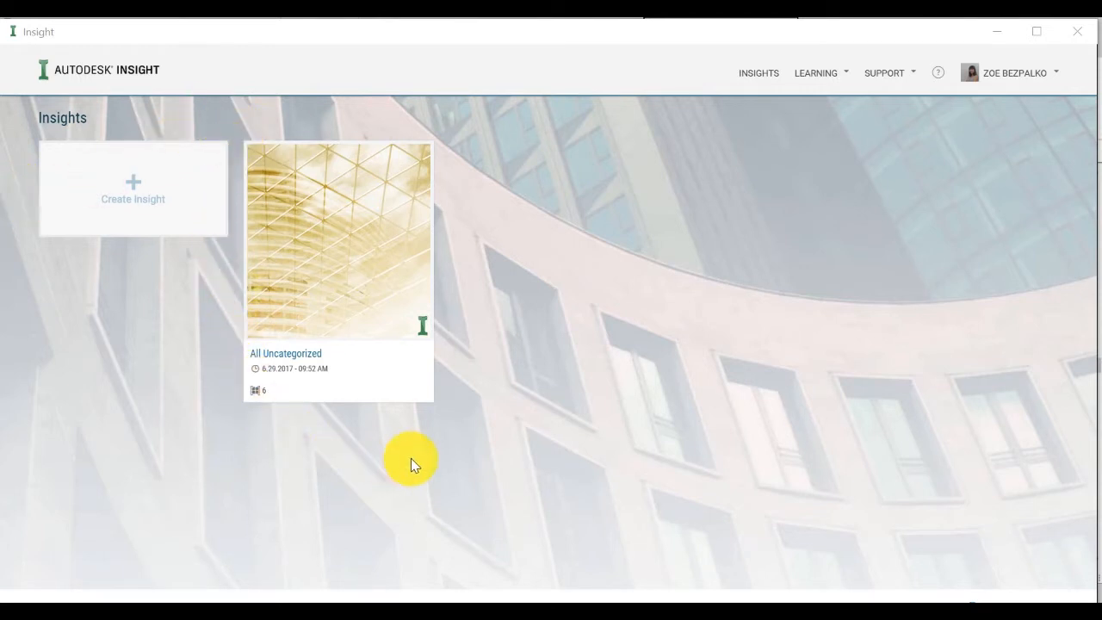
mouse_move(221, 345)
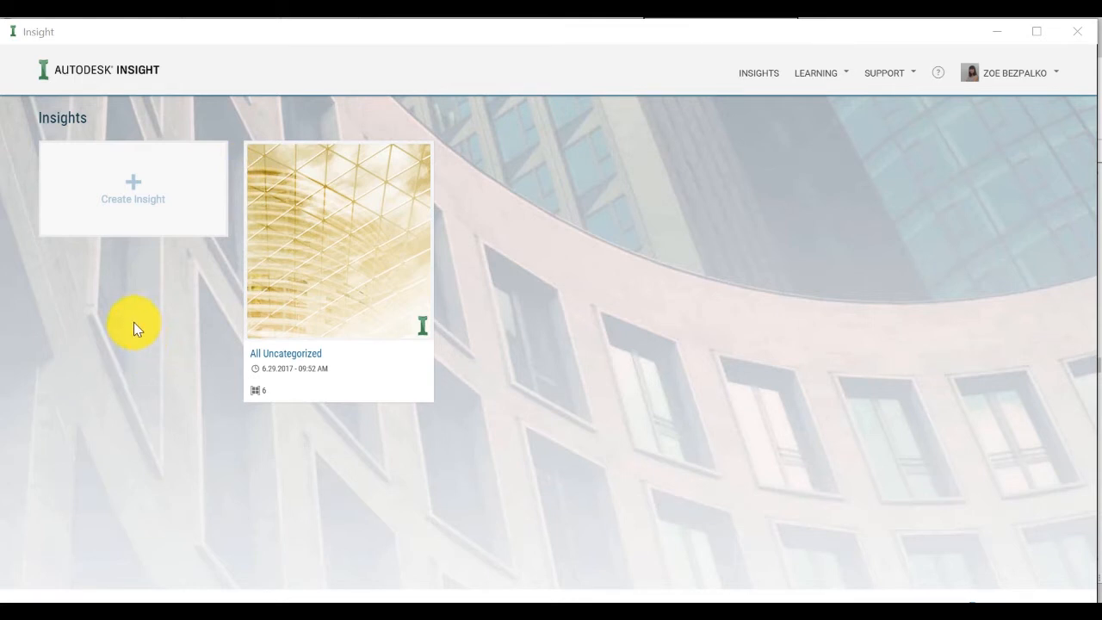
mouse_move(97, 266)
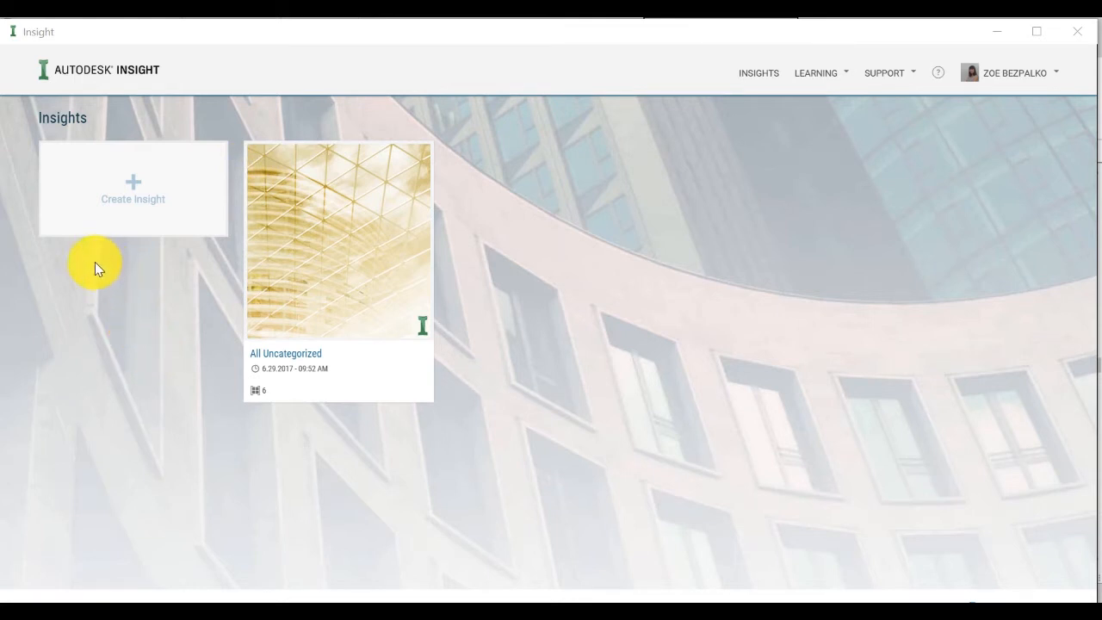
mouse_move(21, 227)
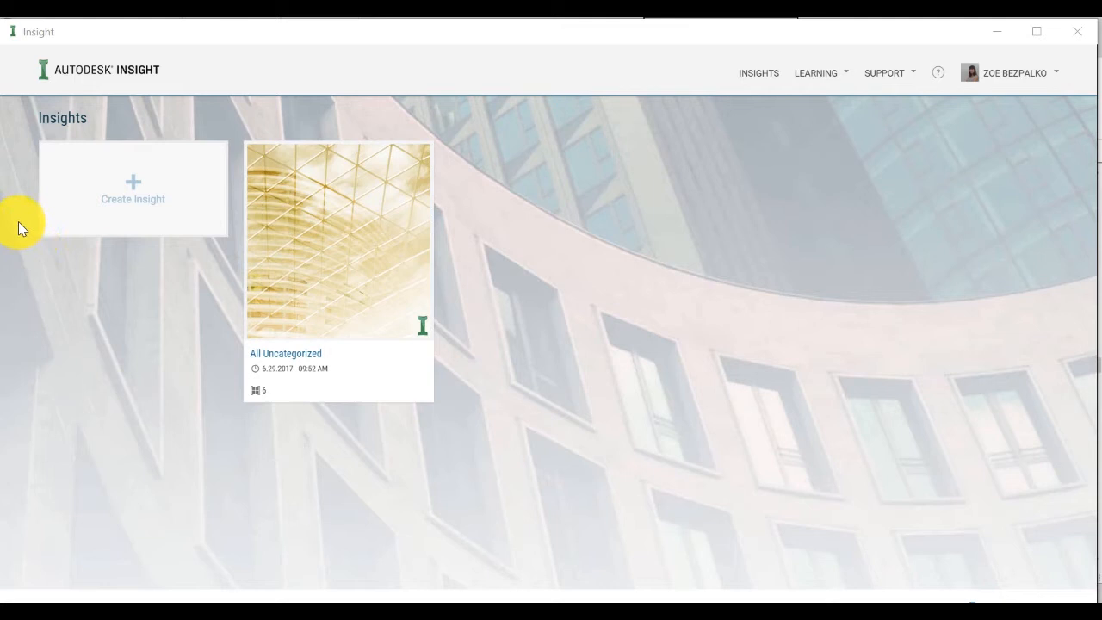
mouse_move(133, 187)
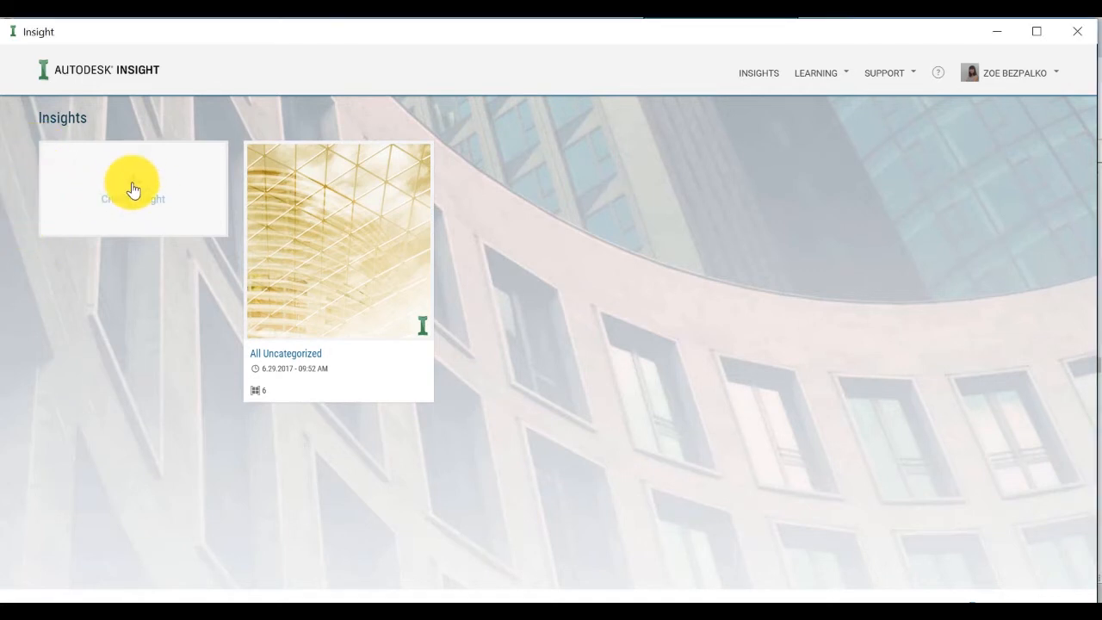
- Start a new insight and check the Office_conceptm_18 and 03_Office_conceptm_18 model tiles
left_click(133, 187)
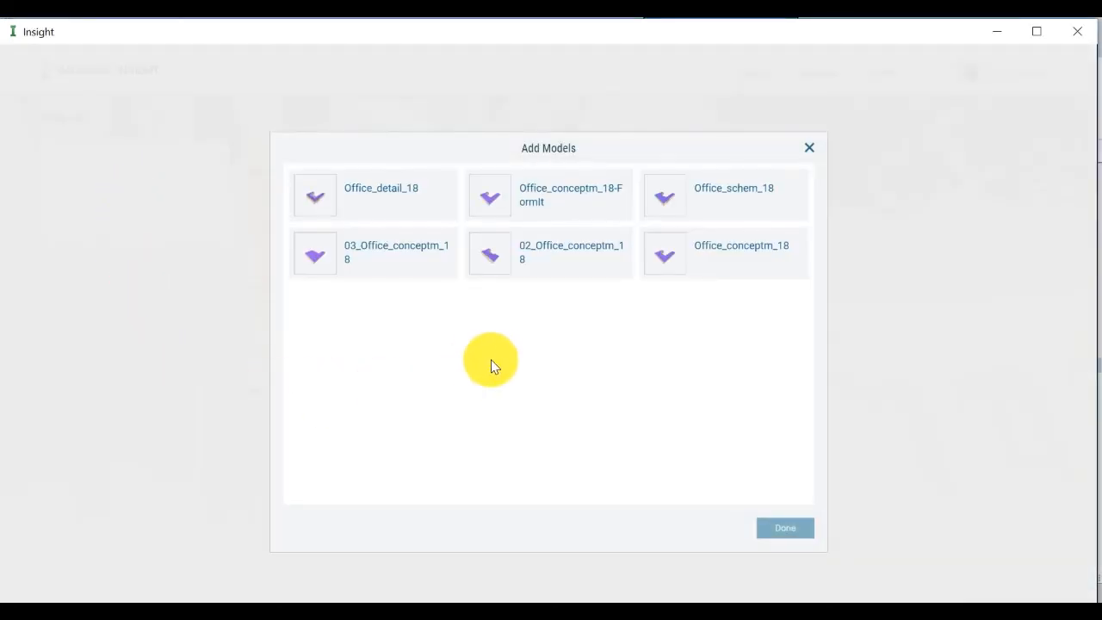
mouse_move(568, 376)
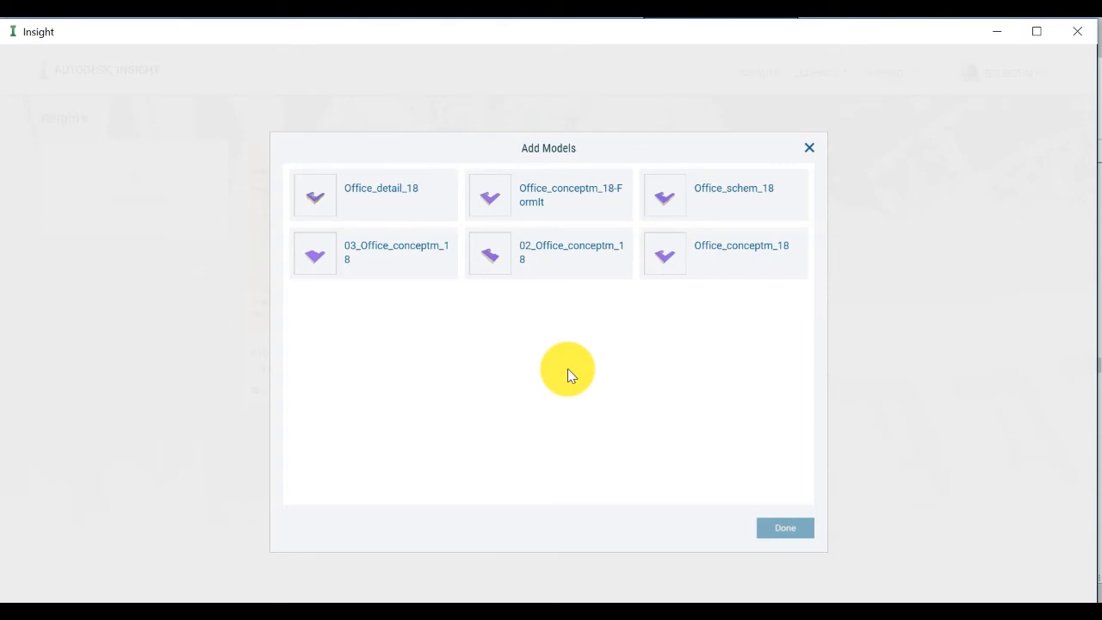
mouse_move(743, 310)
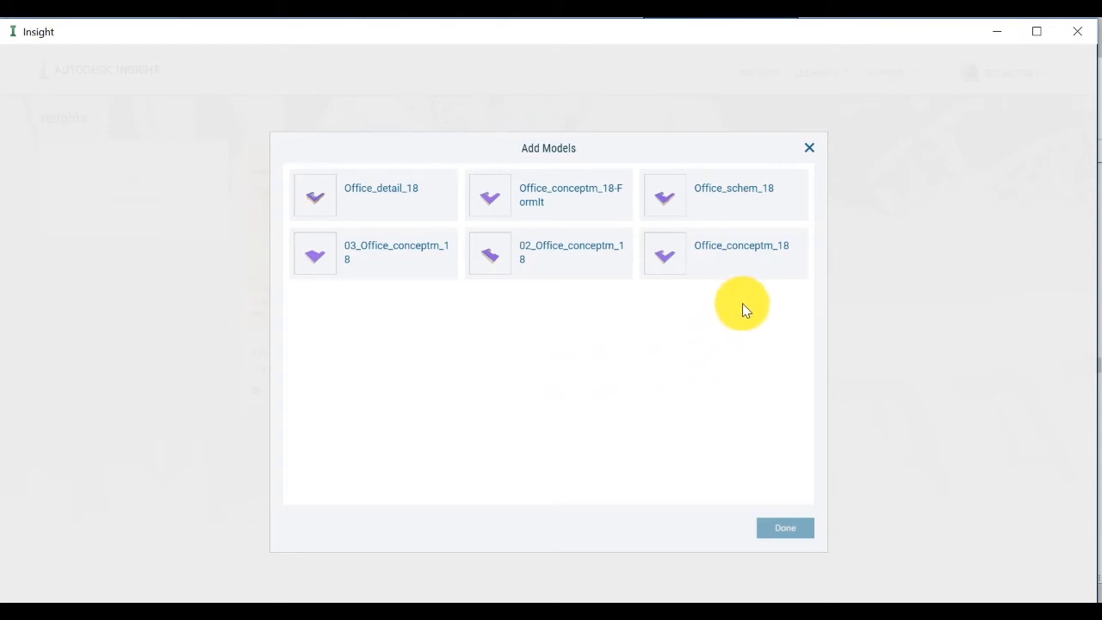
mouse_move(738, 270)
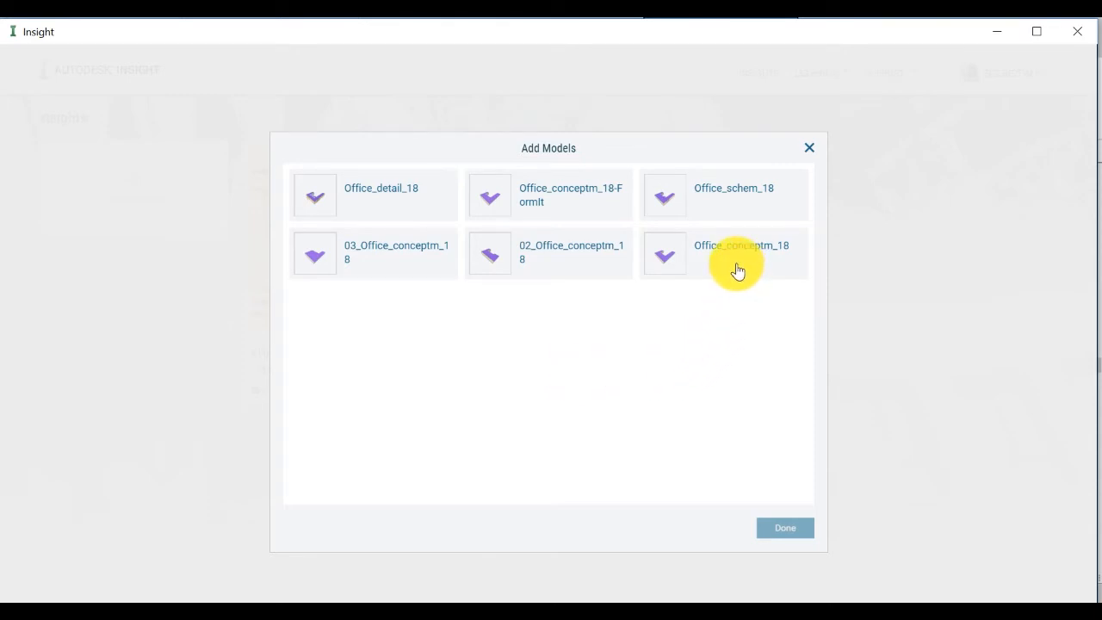
left_click(723, 251)
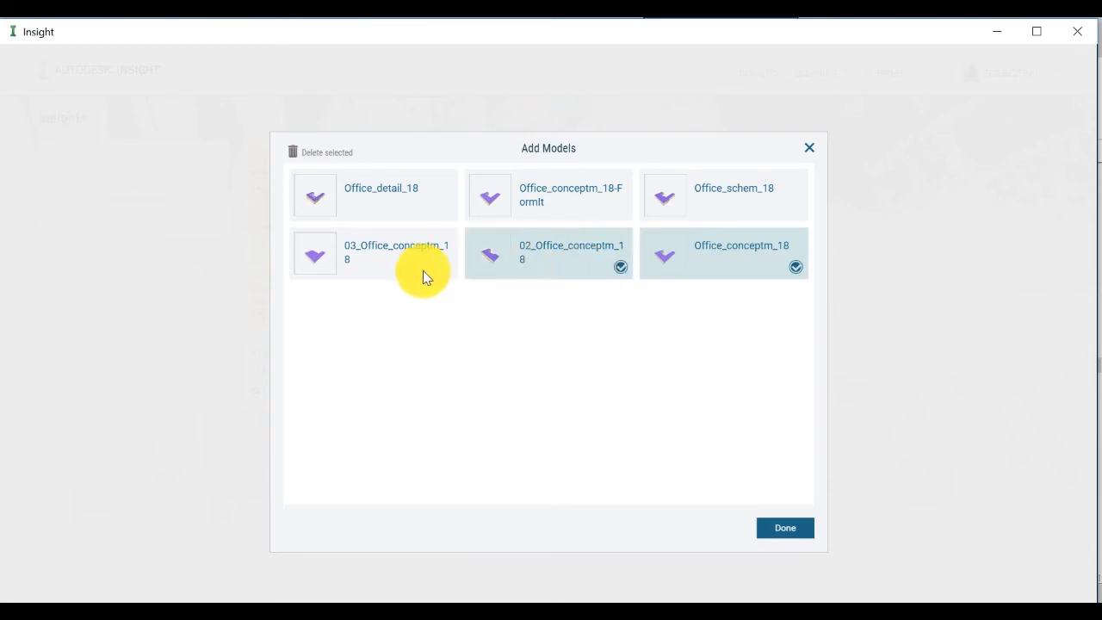
left_click(371, 251)
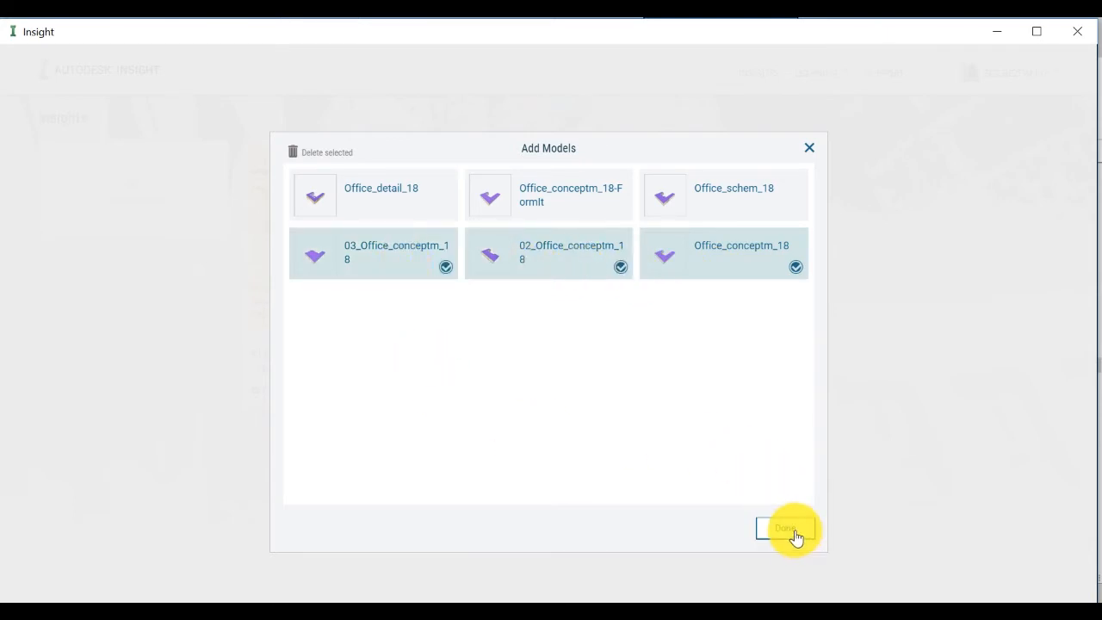
- Create the Untitled Insight from the three selected models and view its card options menu
left_click(785, 527)
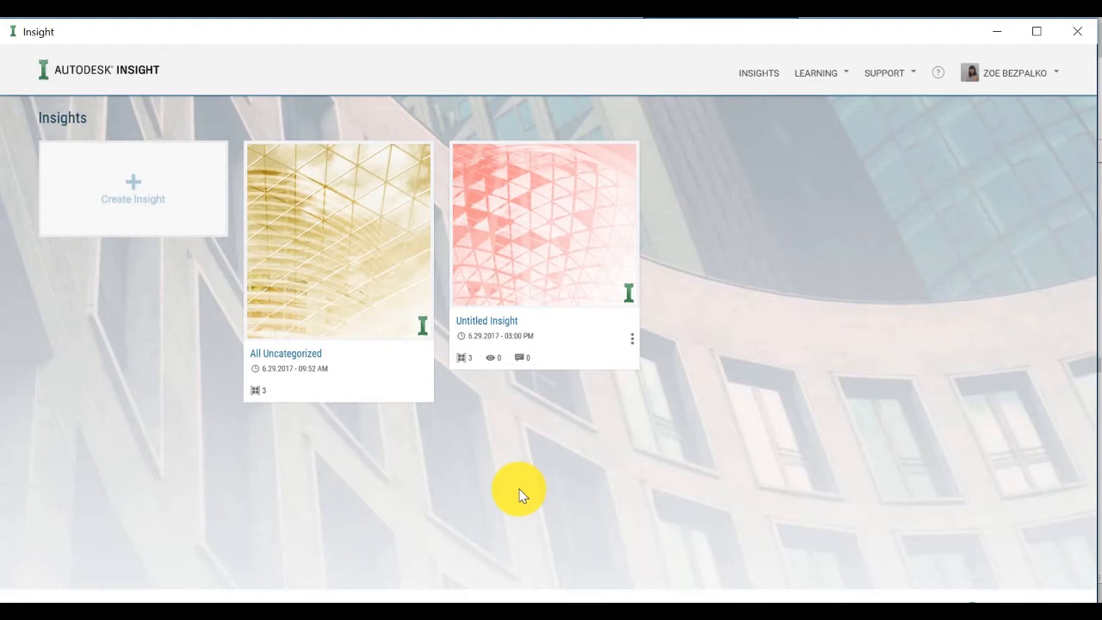
mouse_move(542, 170)
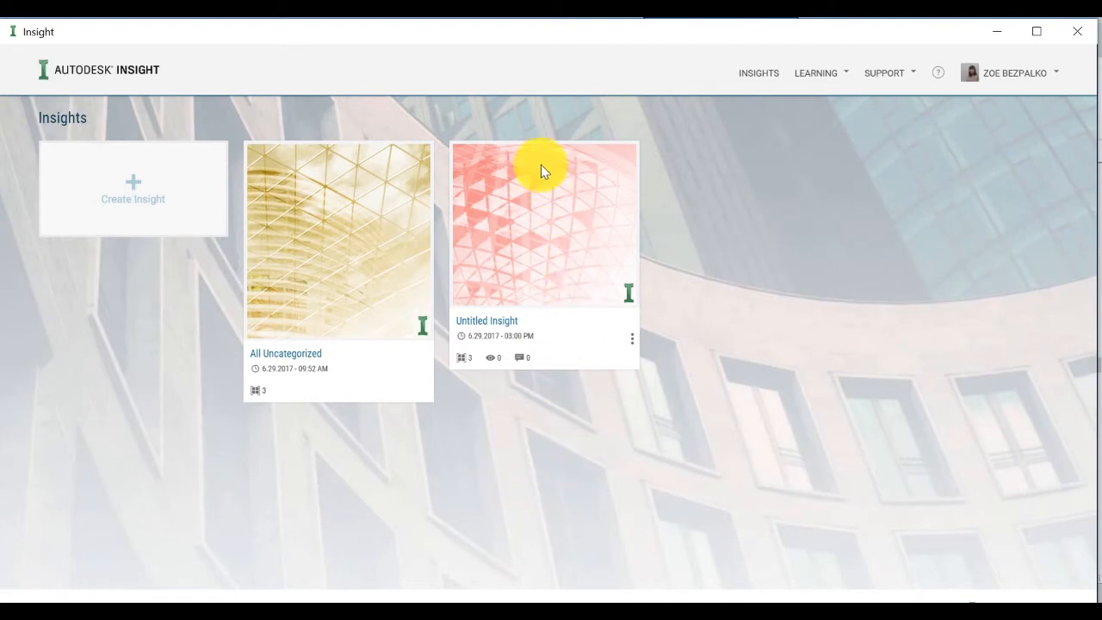
mouse_move(551, 407)
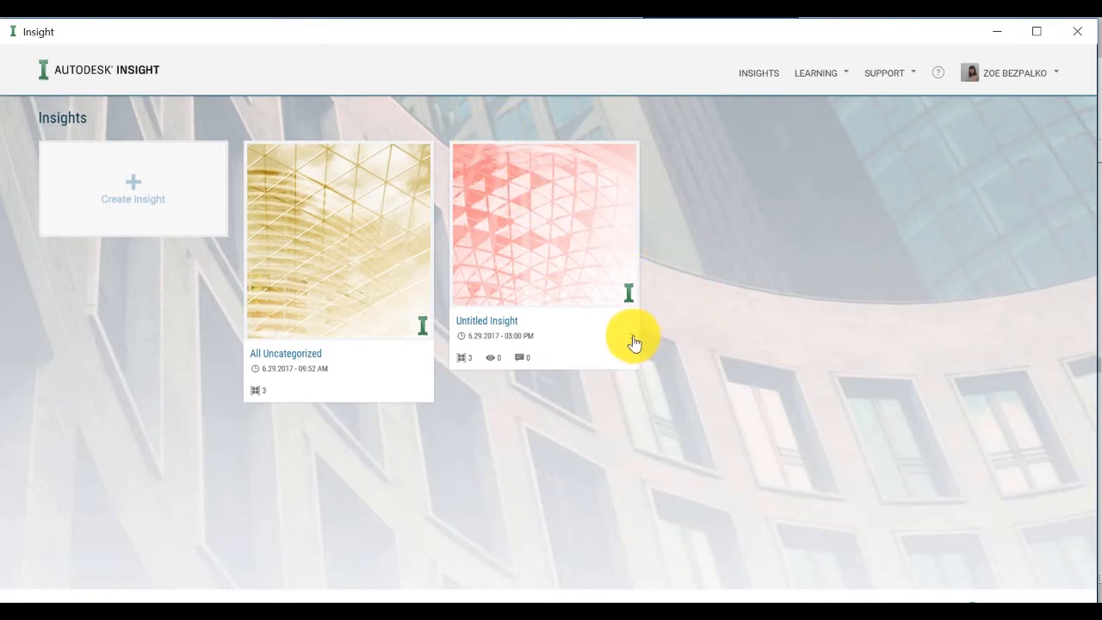
left_click(634, 342)
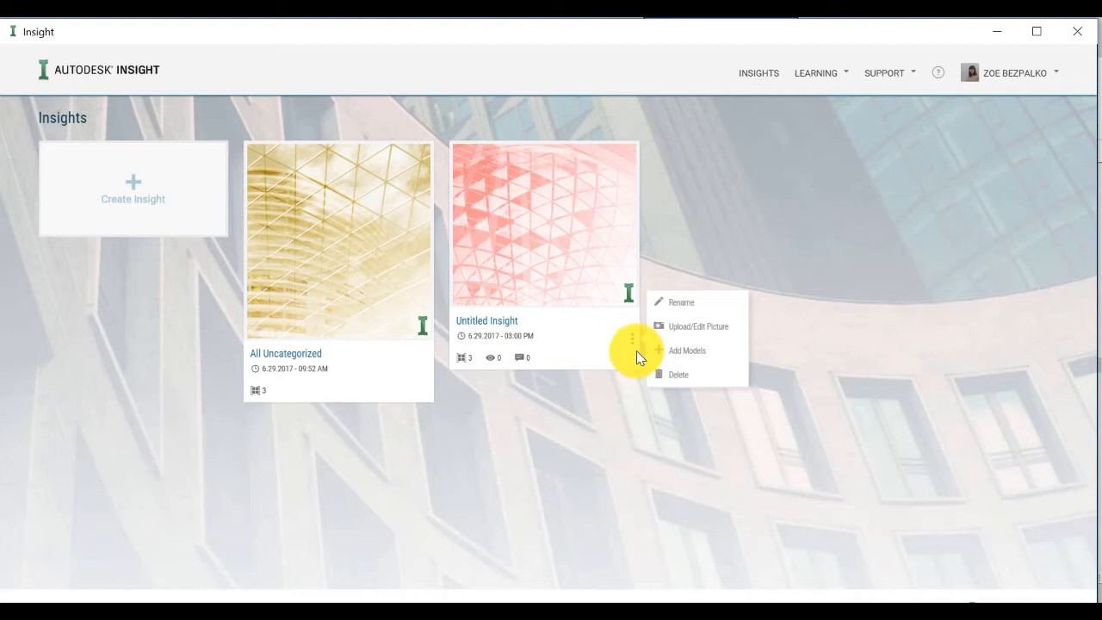
mouse_move(640, 386)
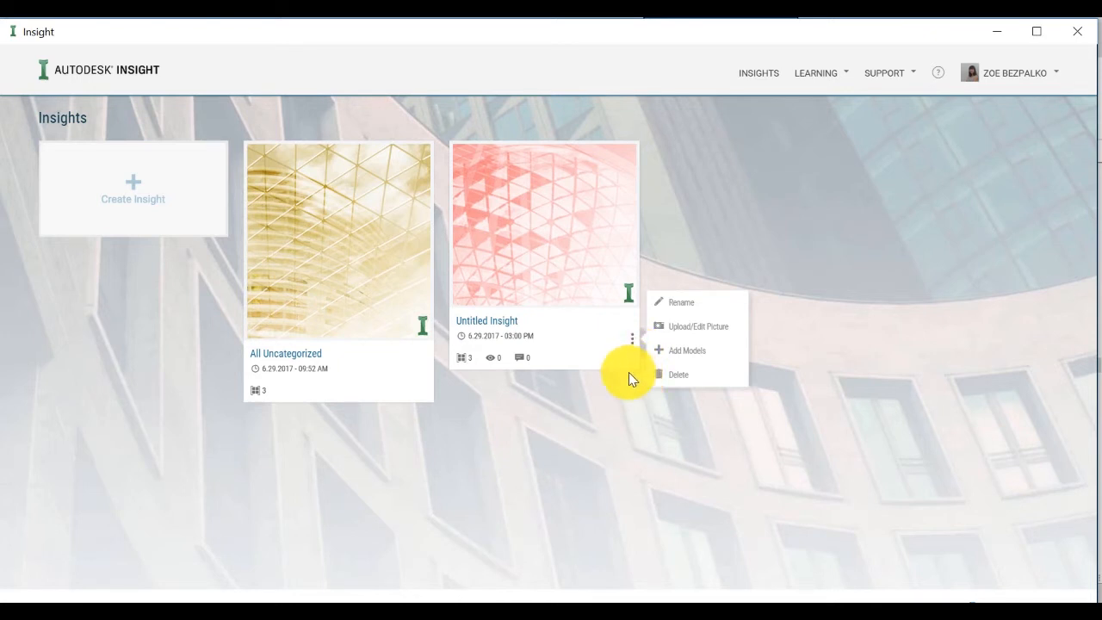
mouse_move(596, 293)
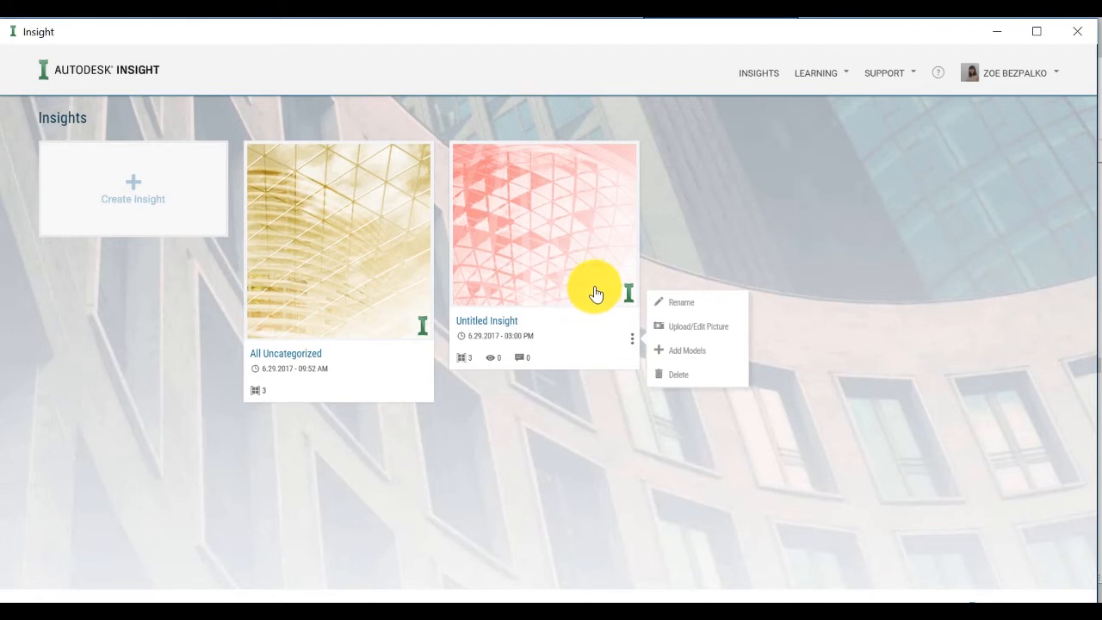
mouse_move(661, 256)
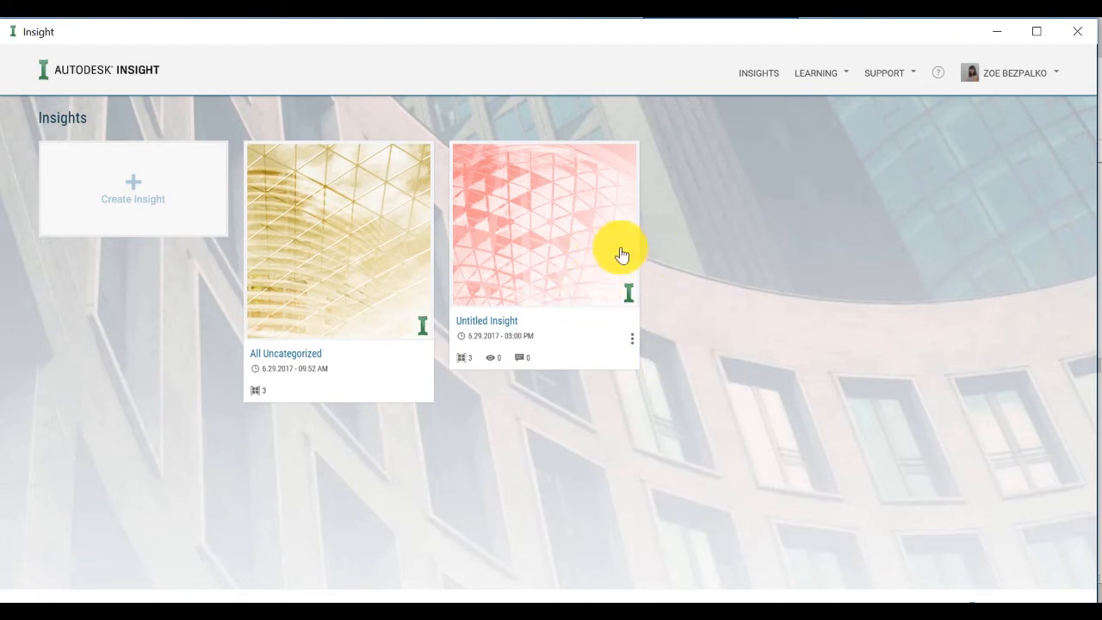
mouse_move(540, 251)
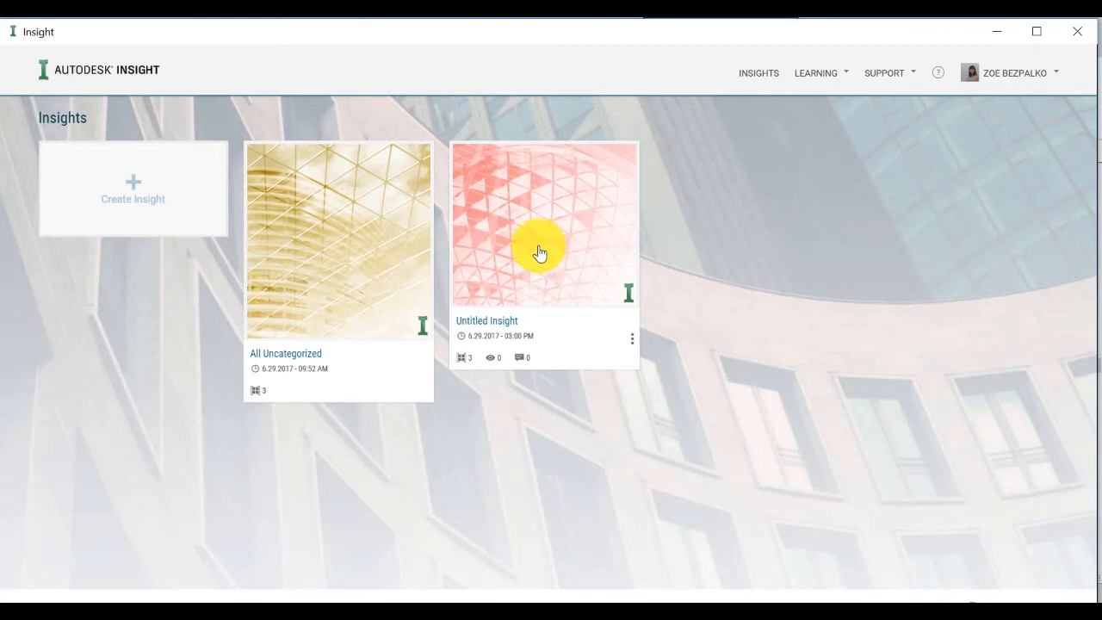
- Open Untitled Insight and collapse the Settings panel to show the full-width model table
left_click(544, 223)
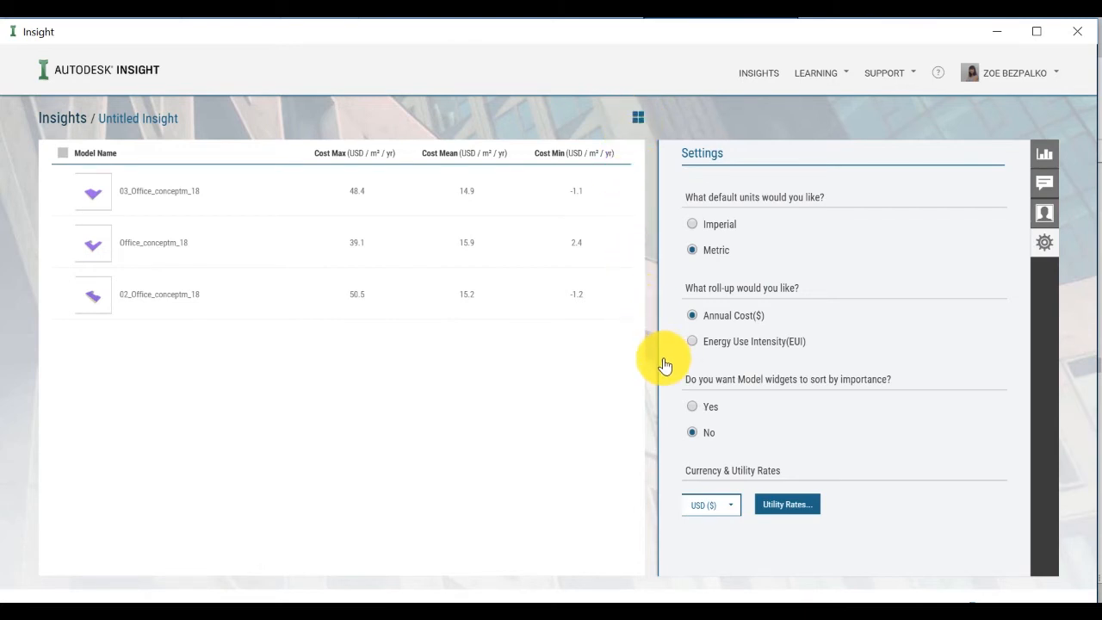
left_click(1043, 241)
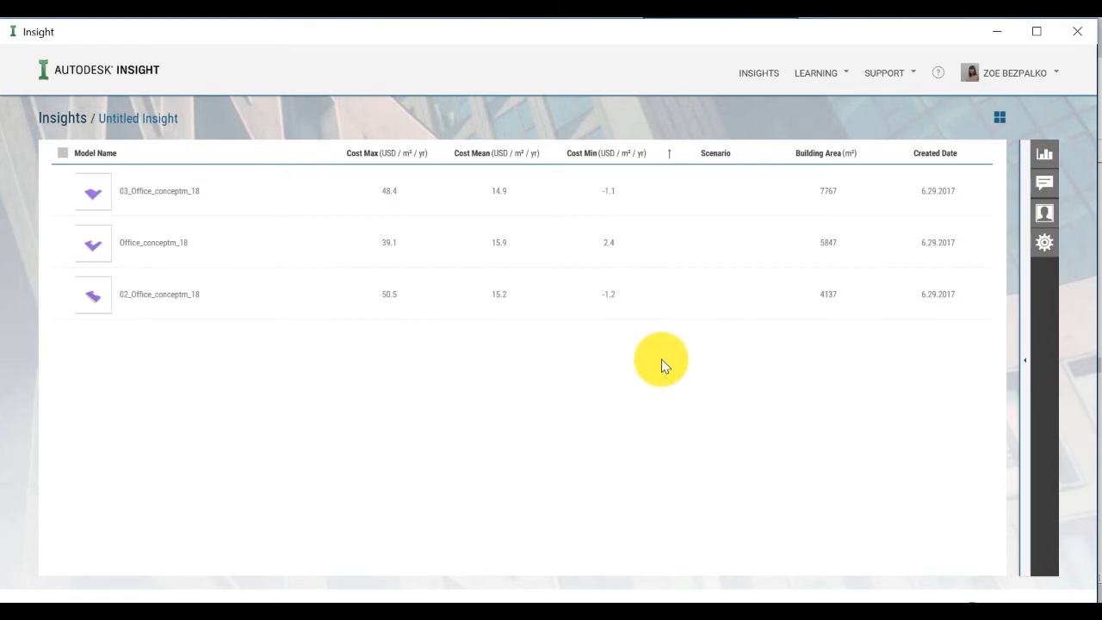
mouse_move(90, 159)
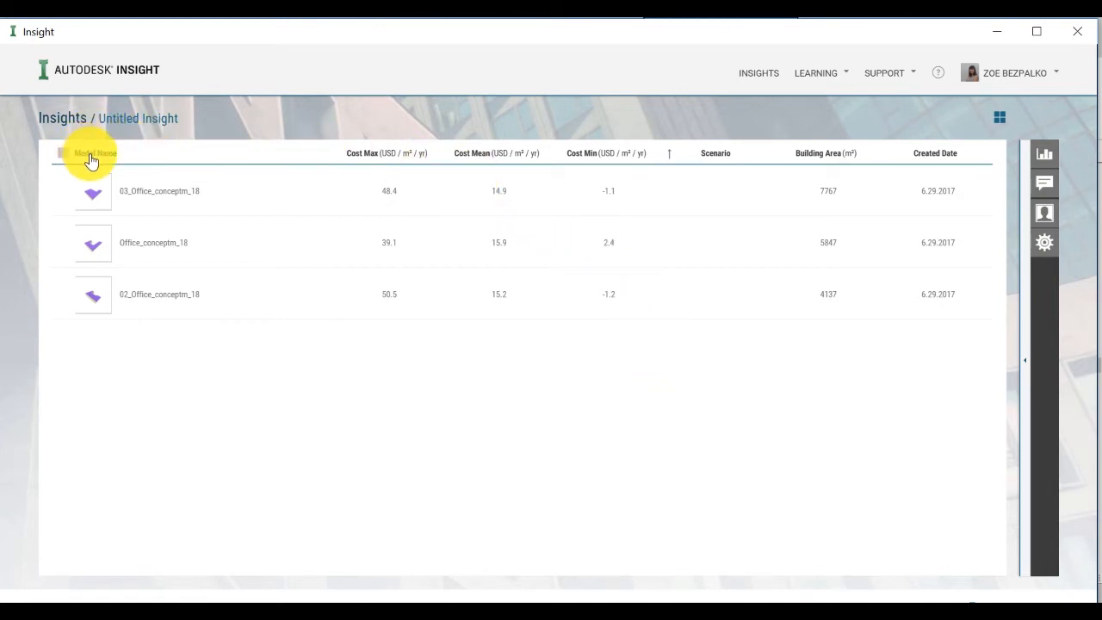
mouse_move(131, 162)
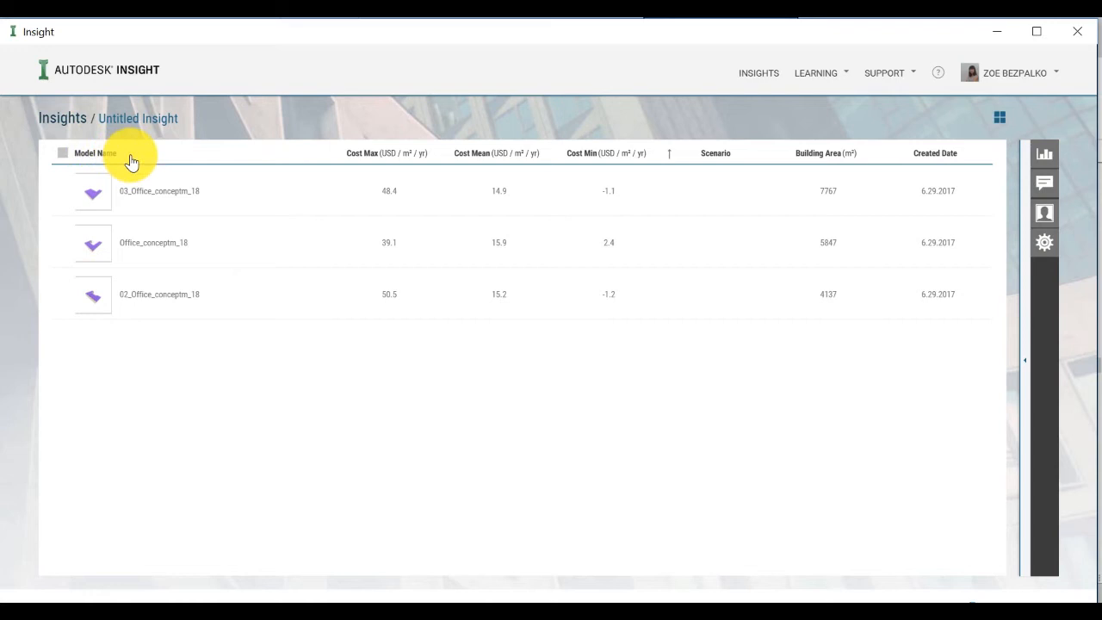
mouse_move(437, 160)
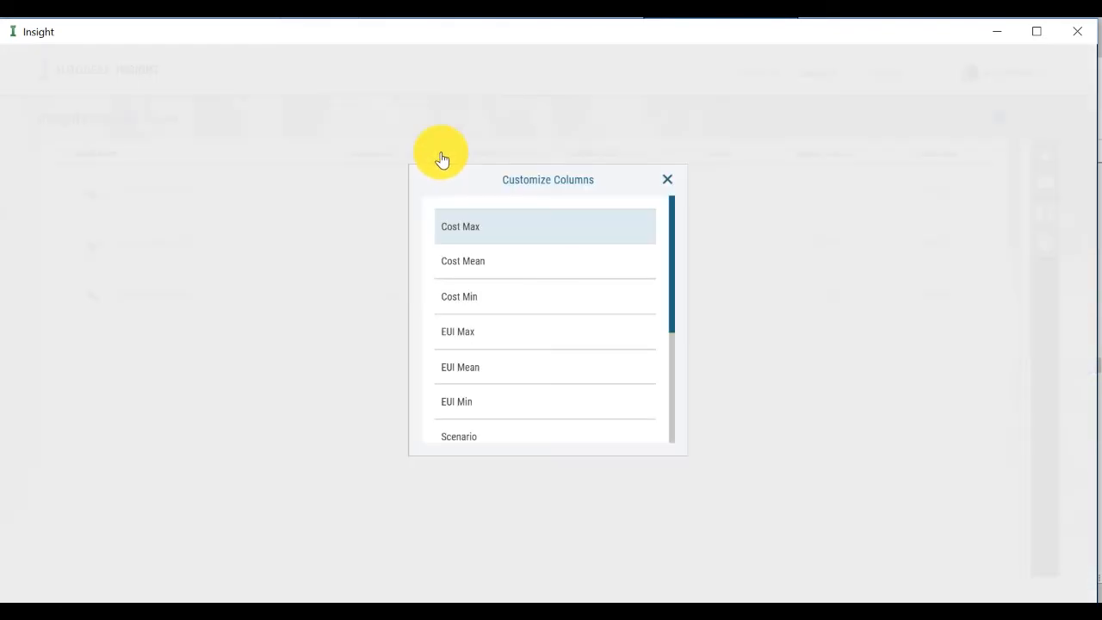
mouse_move(674, 237)
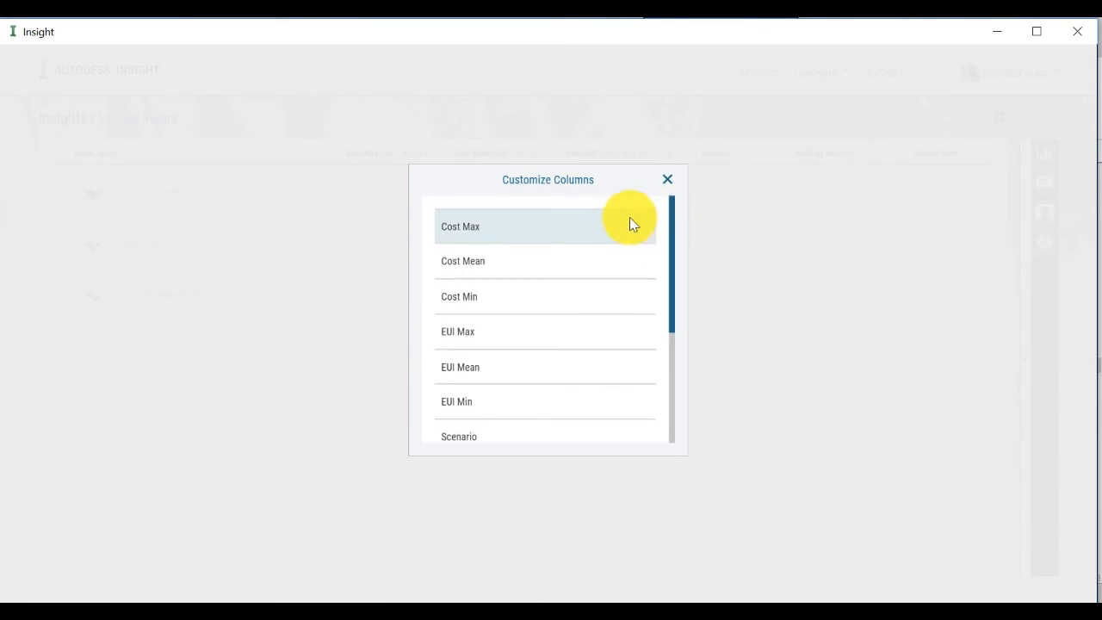
- Dismiss the Customize Columns dialog, keeping the table's original cost, area and date columns
left_click(668, 179)
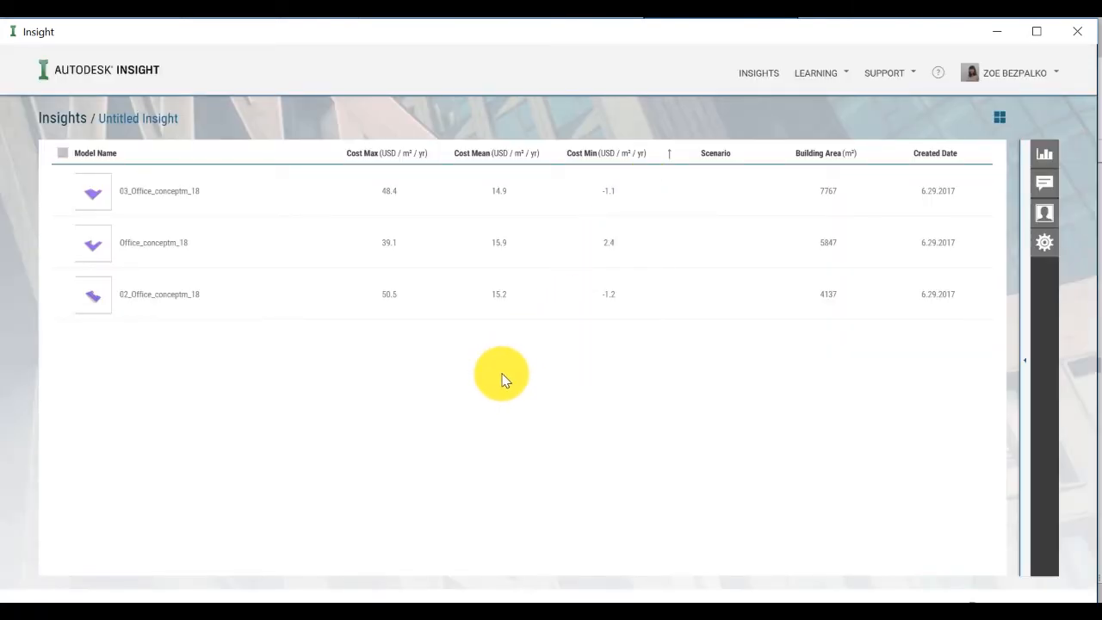
mouse_move(62, 155)
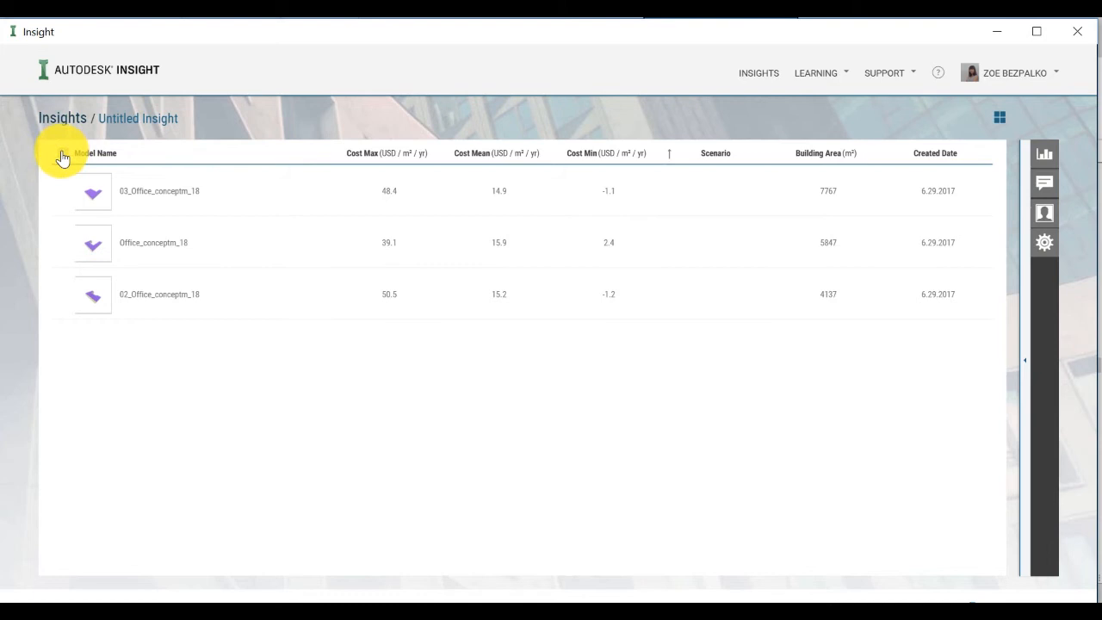
- Select all three models and review the bulk Actions list without choosing anything
left_click(62, 151)
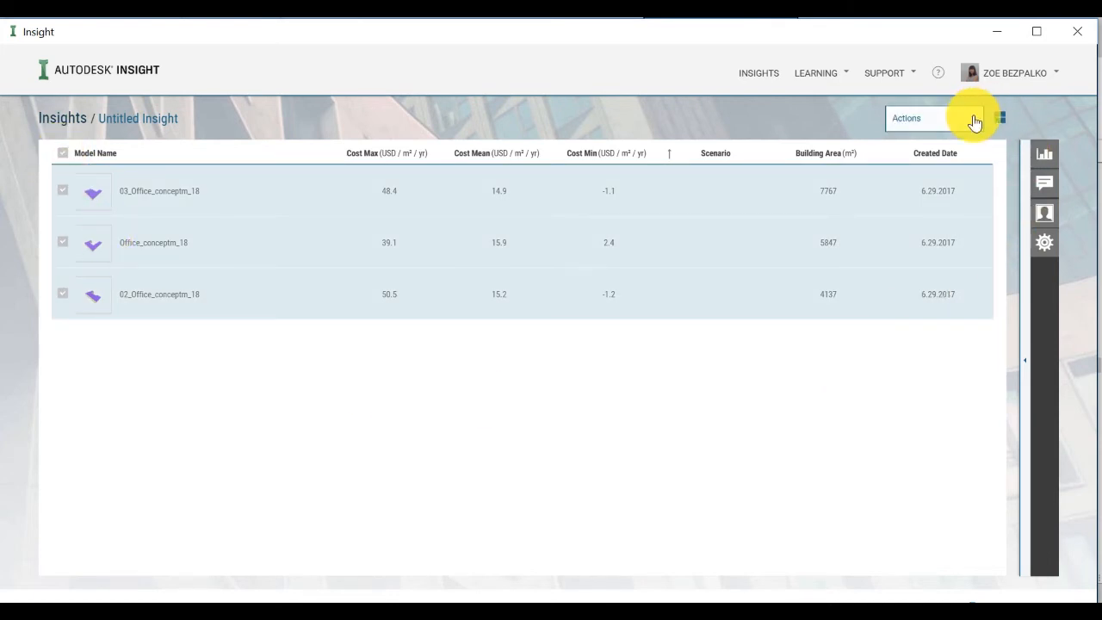
left_click(933, 117)
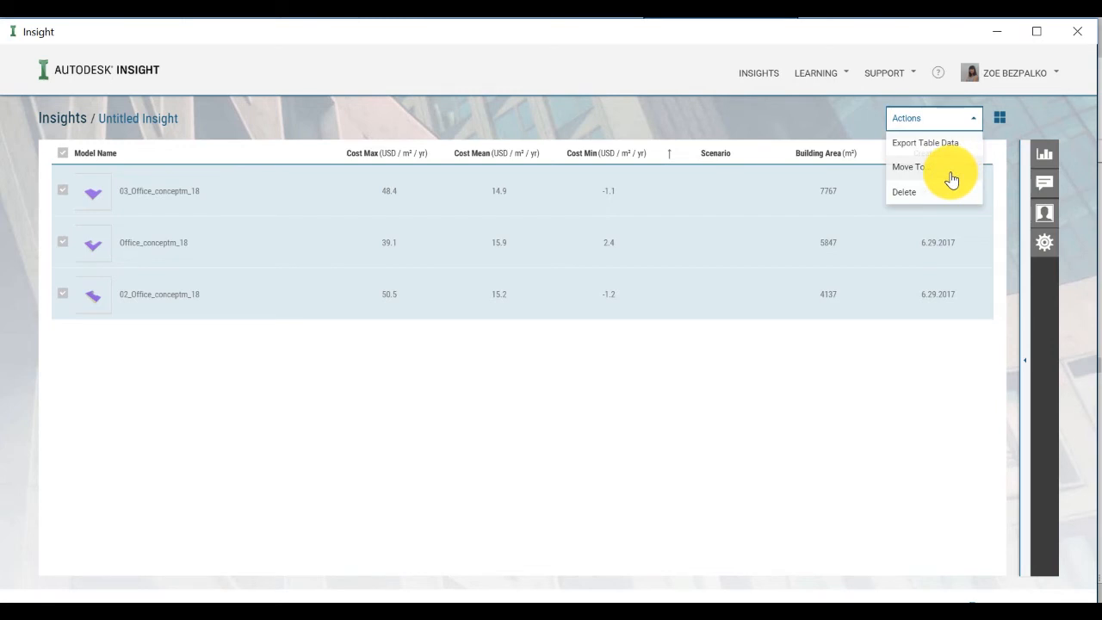
left_click(857, 121)
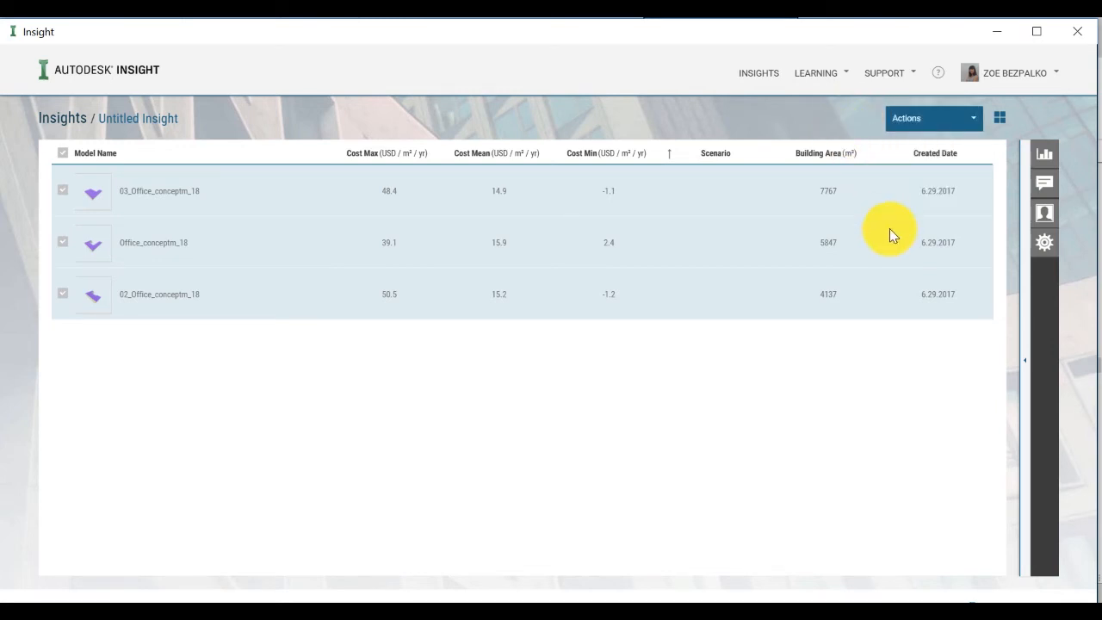
mouse_move(1043, 213)
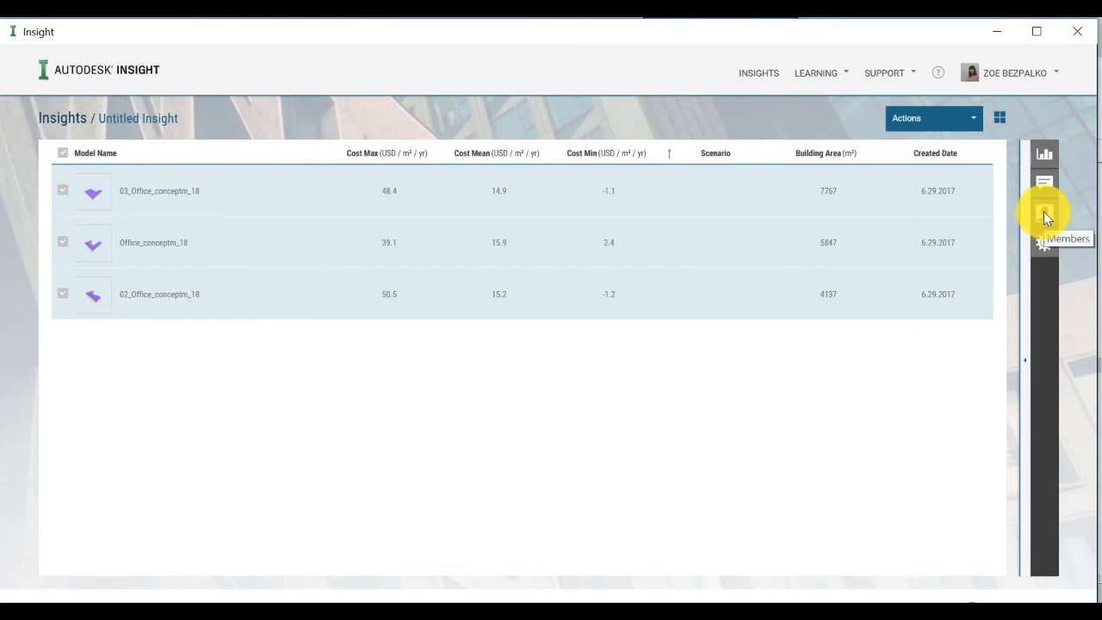
left_click(1043, 213)
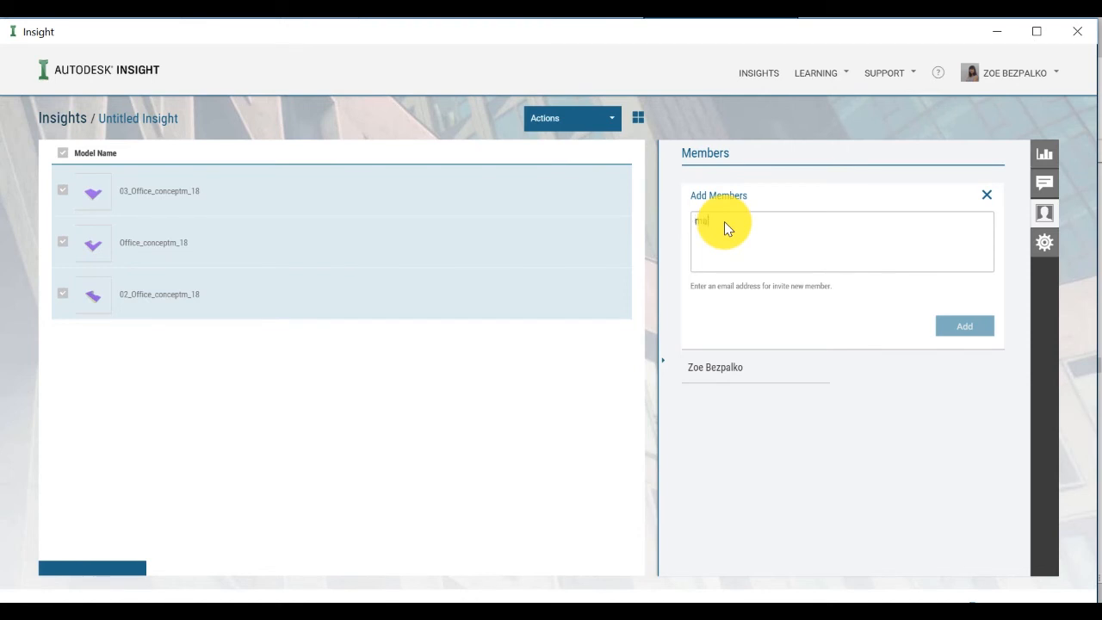
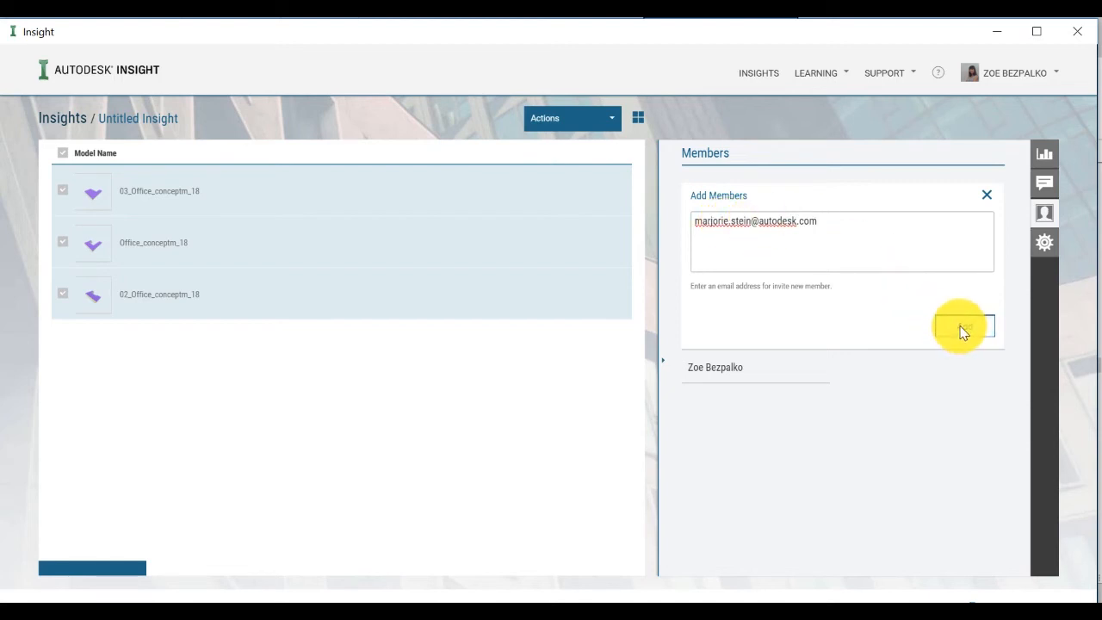
left_click(962, 327)
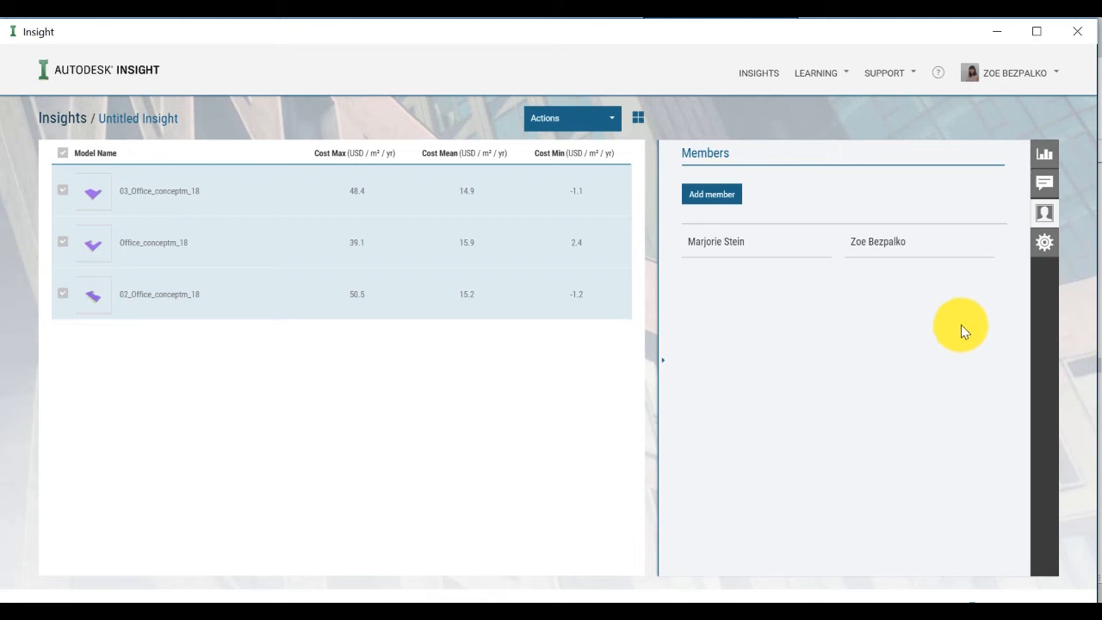
- Post the comment "This is my new shared Insight." in the Comments panel
left_click(1043, 182)
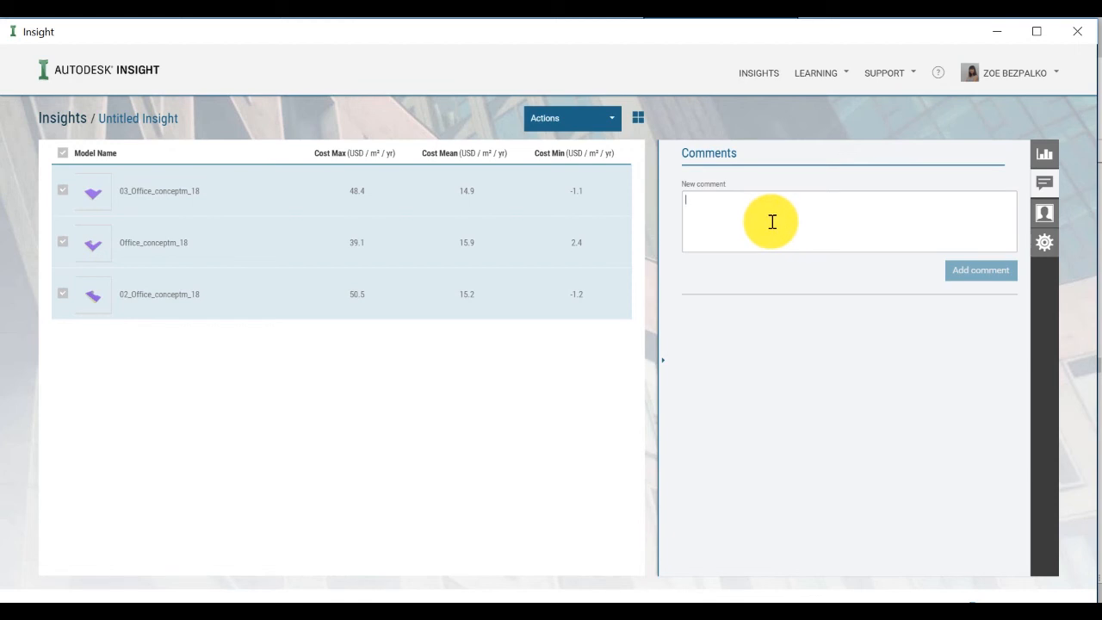
type("This is my new shared insight")
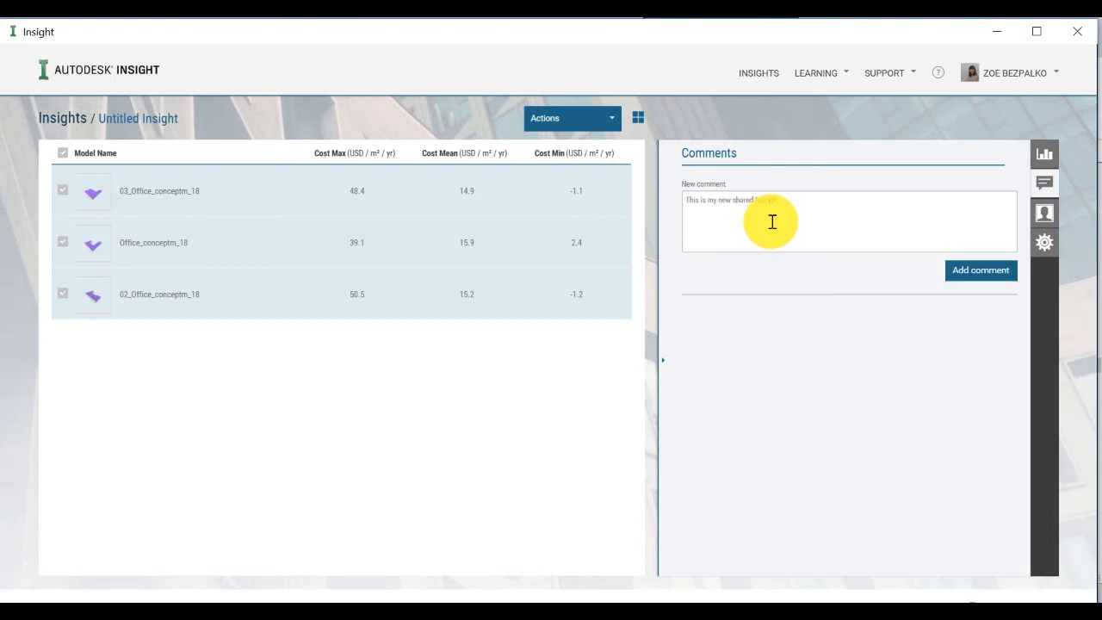
left_click(979, 268)
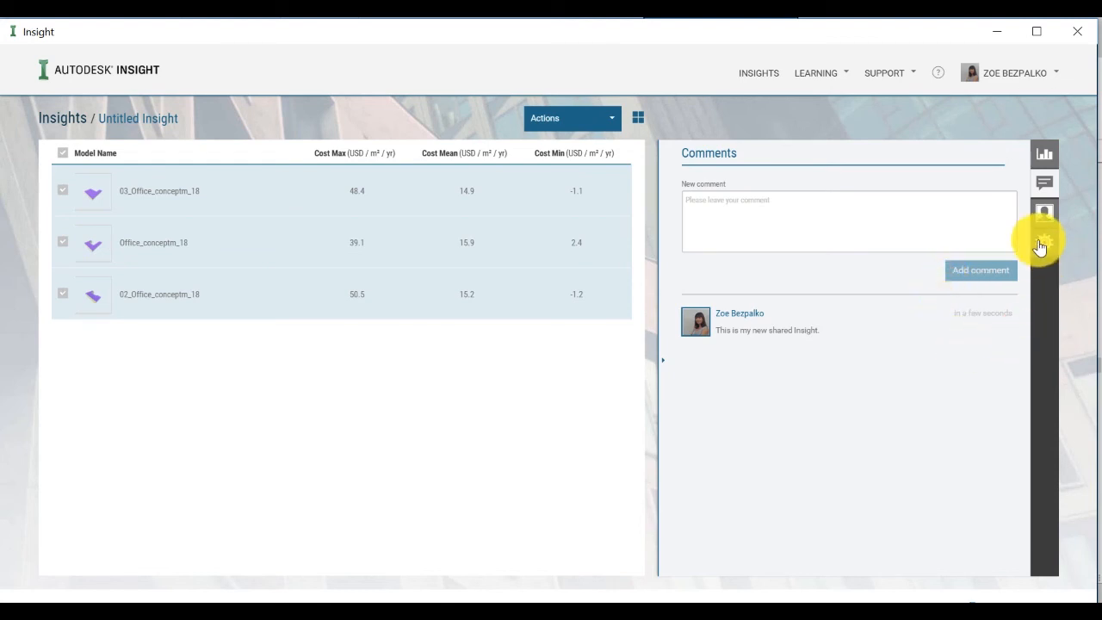
- Review the collection settings: metric units, annual cost roll-up, no widget sorting, USD currency
left_click(1043, 213)
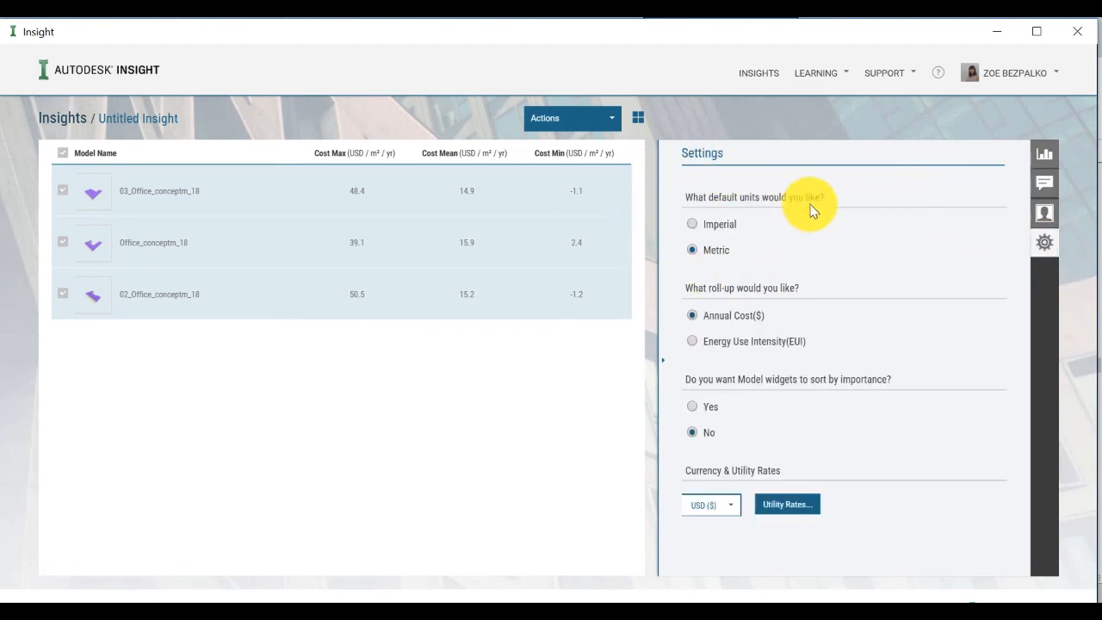
mouse_move(790, 234)
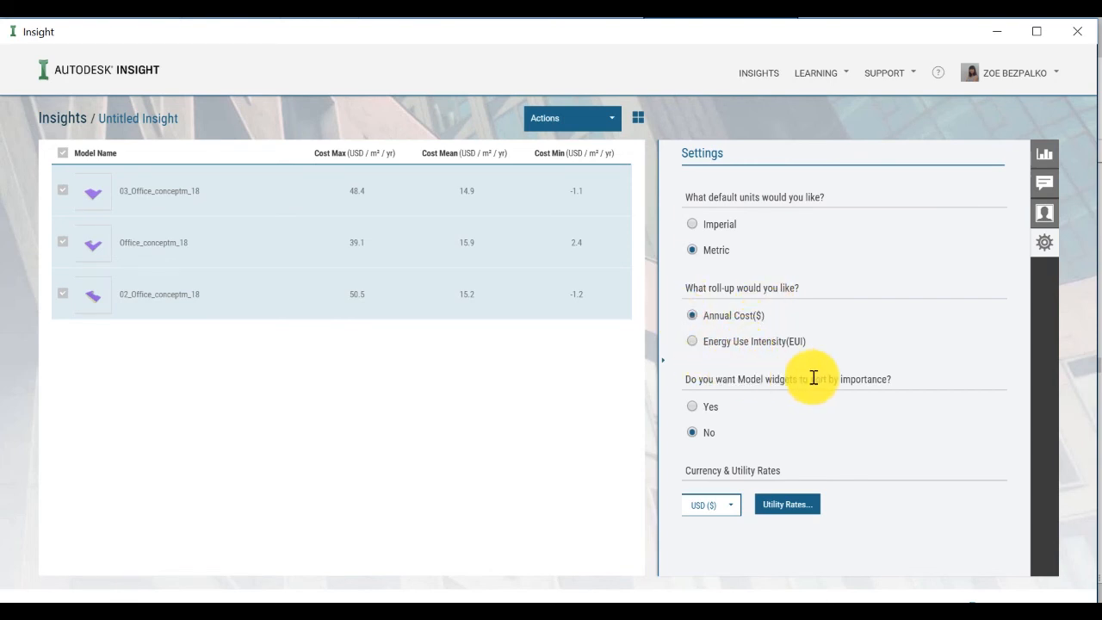
mouse_move(911, 382)
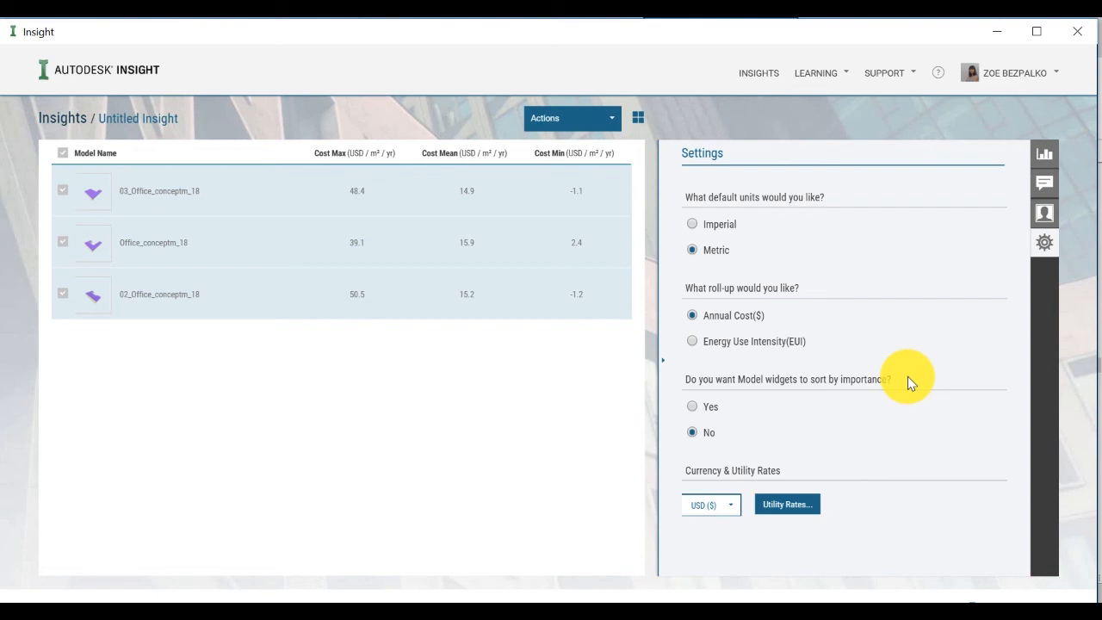
mouse_move(910, 389)
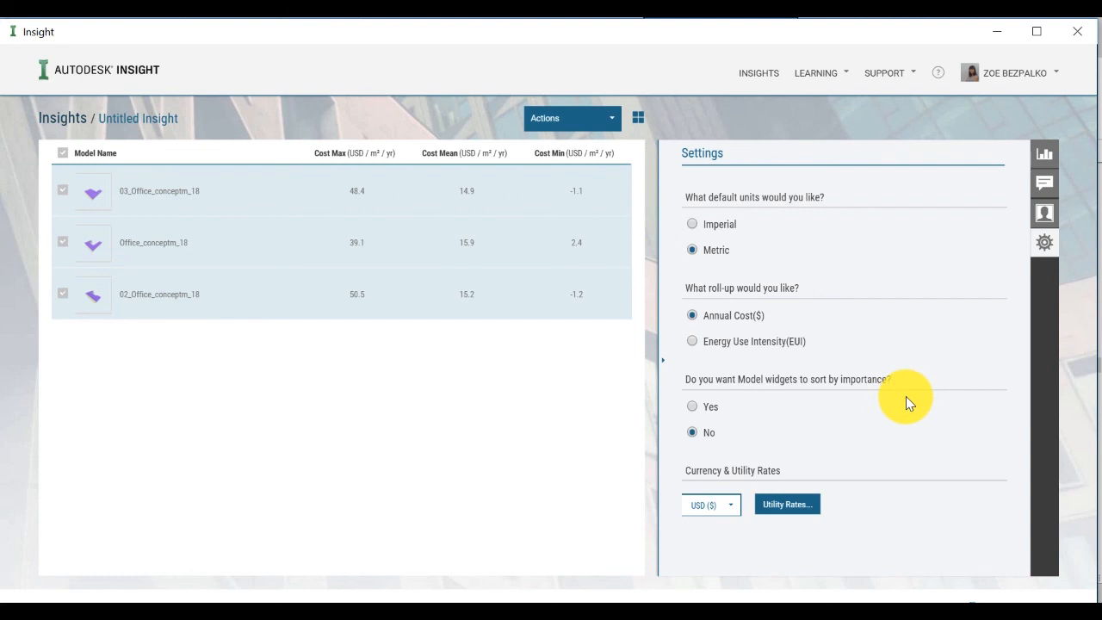
mouse_move(898, 409)
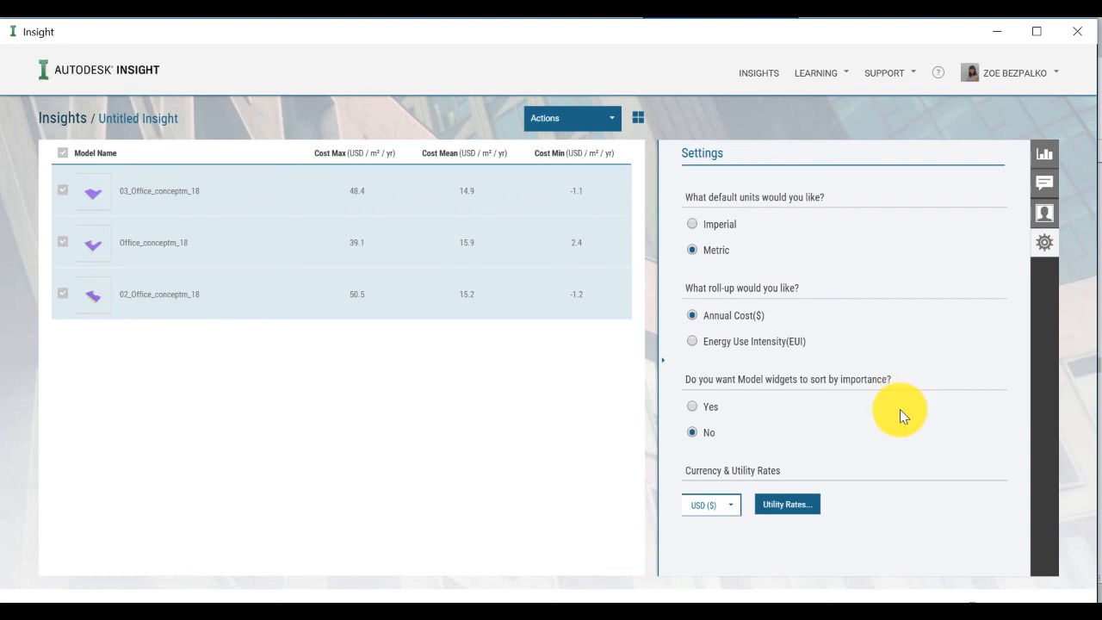
mouse_move(895, 421)
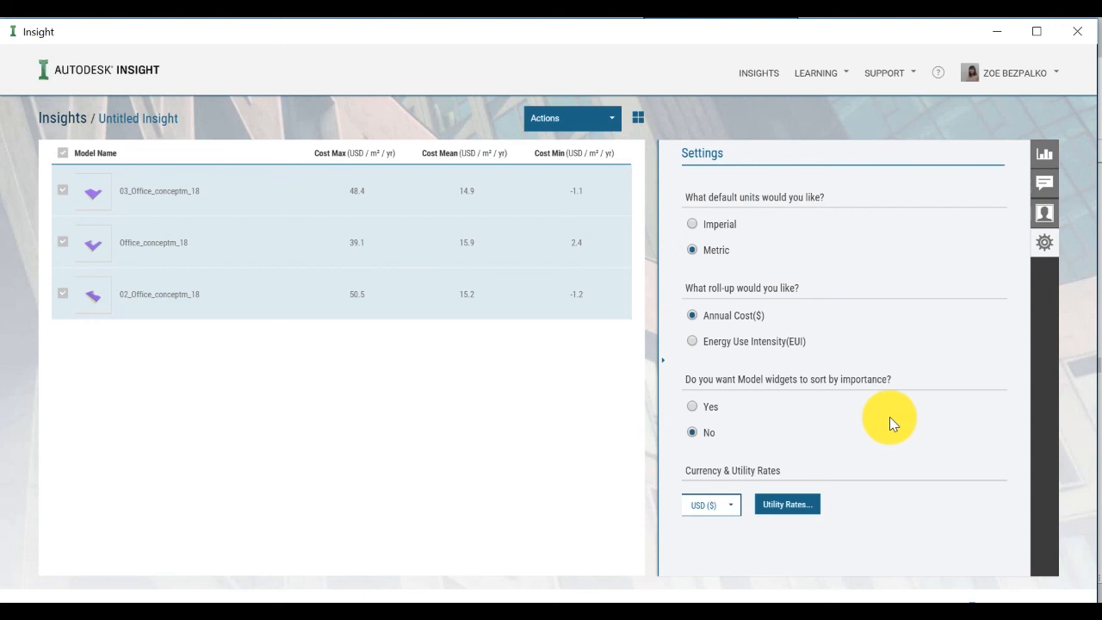
mouse_move(886, 422)
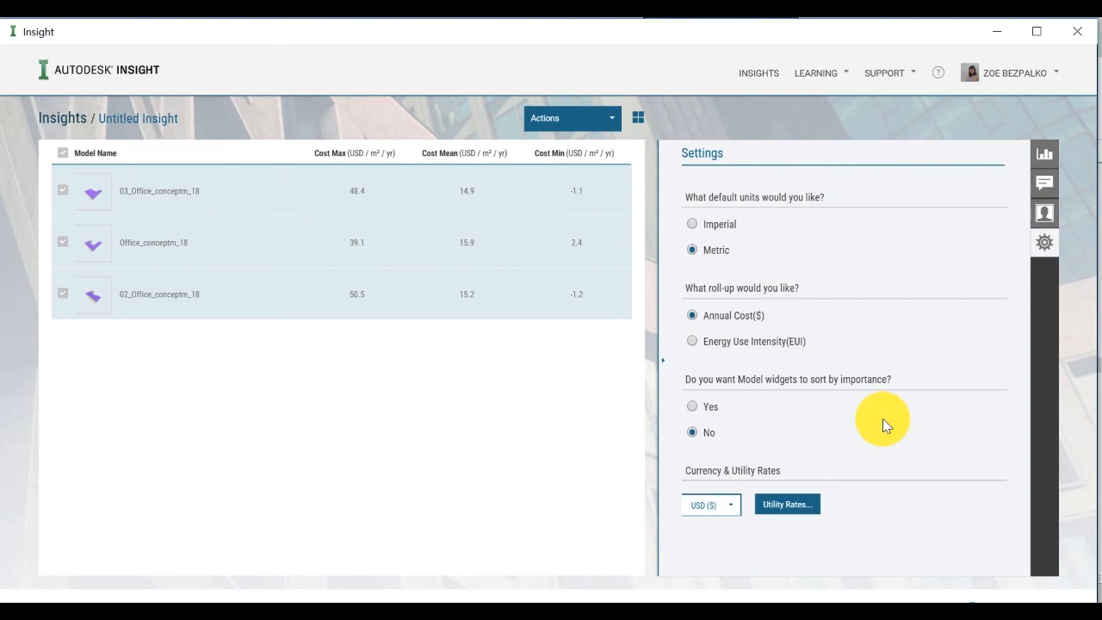
mouse_move(881, 427)
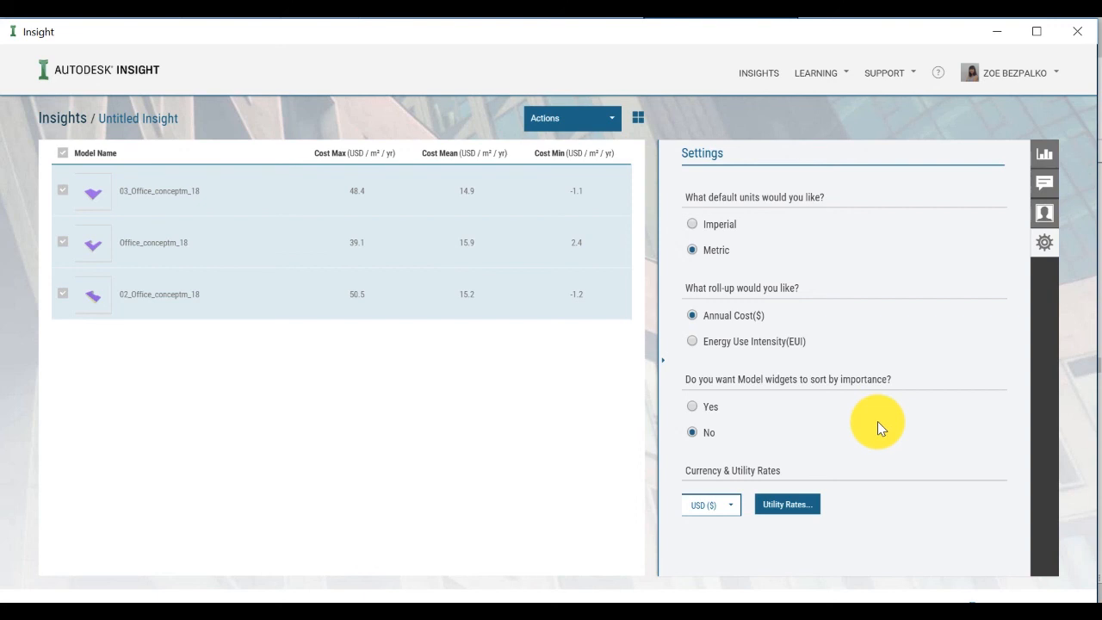
mouse_move(874, 443)
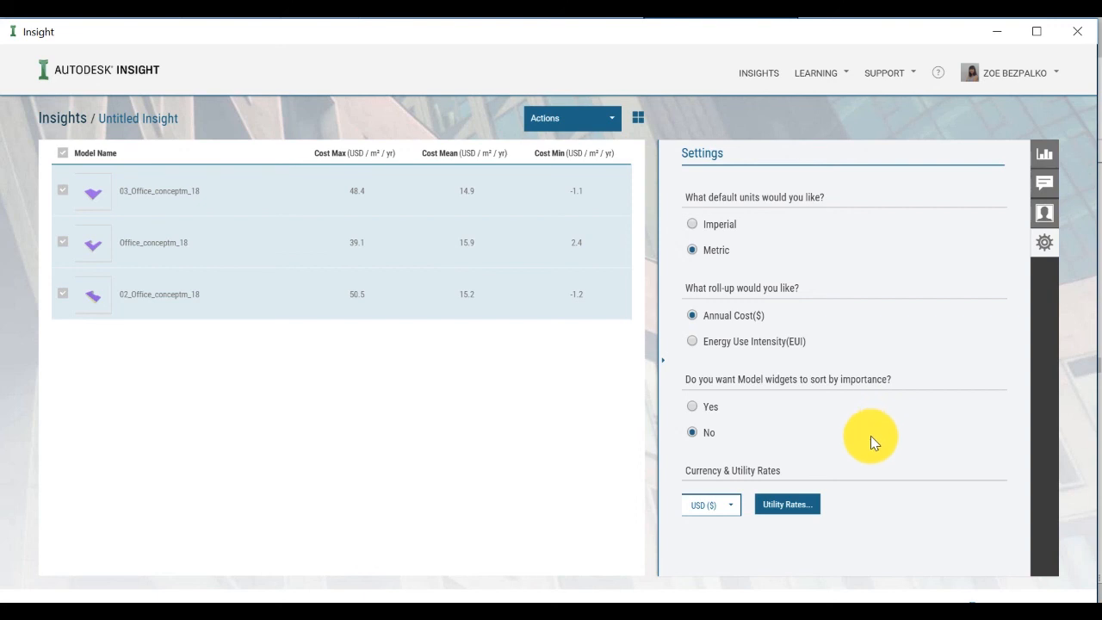
mouse_move(871, 455)
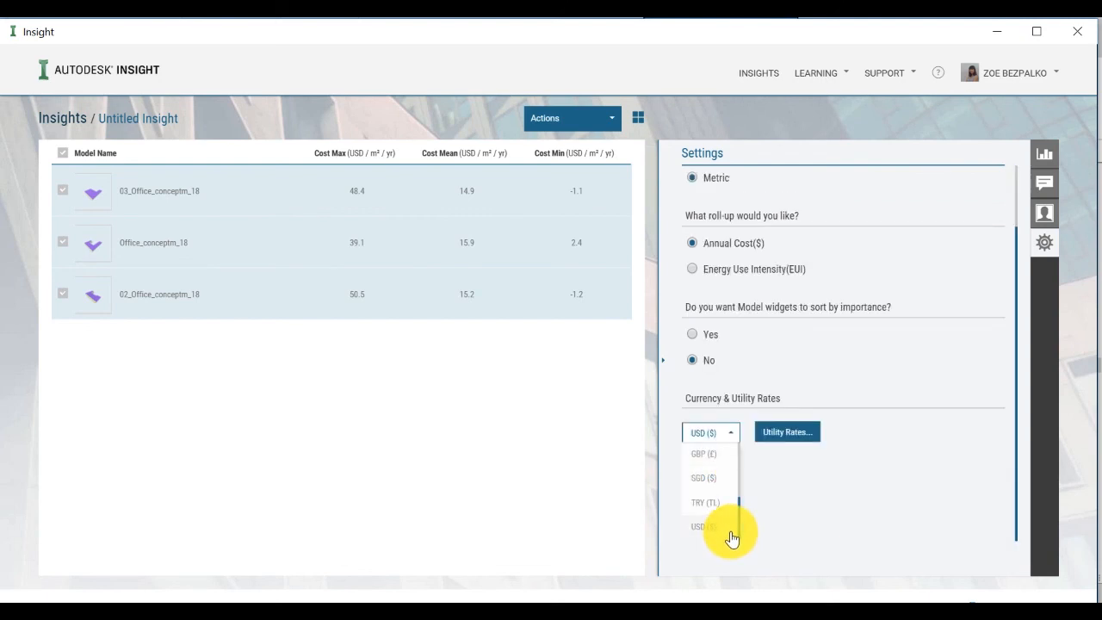
- Bring up the Utility Rates dialog showing automated USD electricity and gas rates
left_click(785, 430)
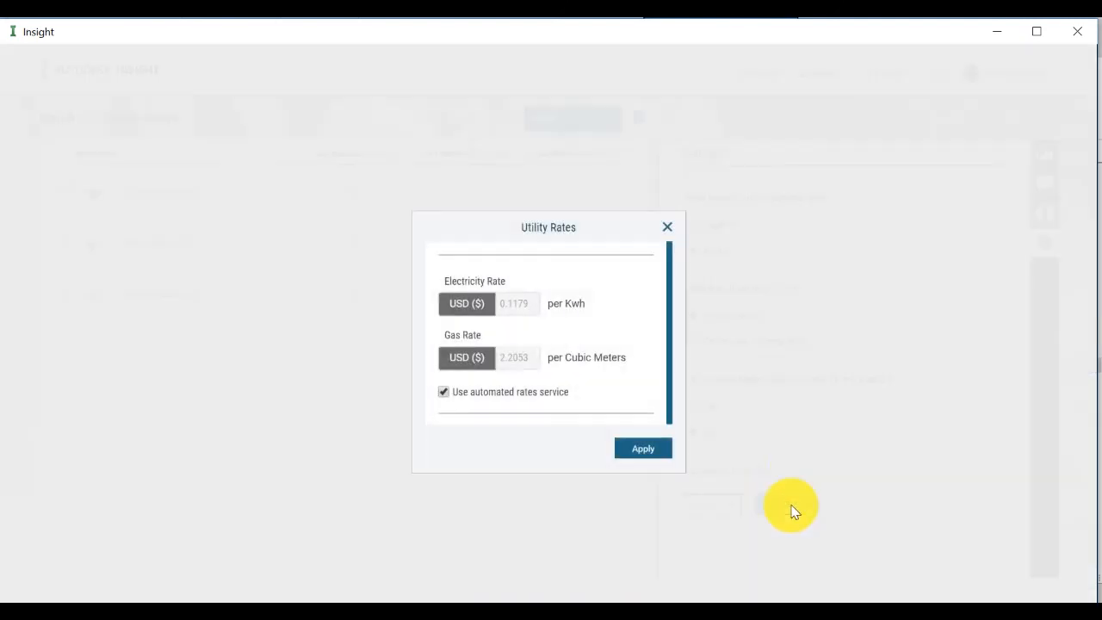